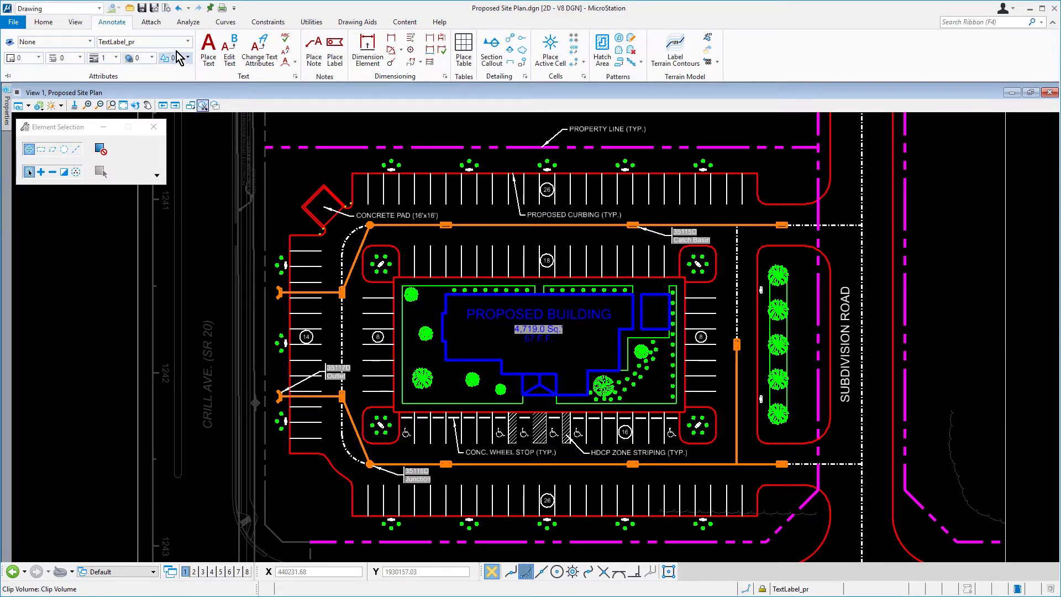
{"action": "mouse_move", "coordinate": [145, 42]}
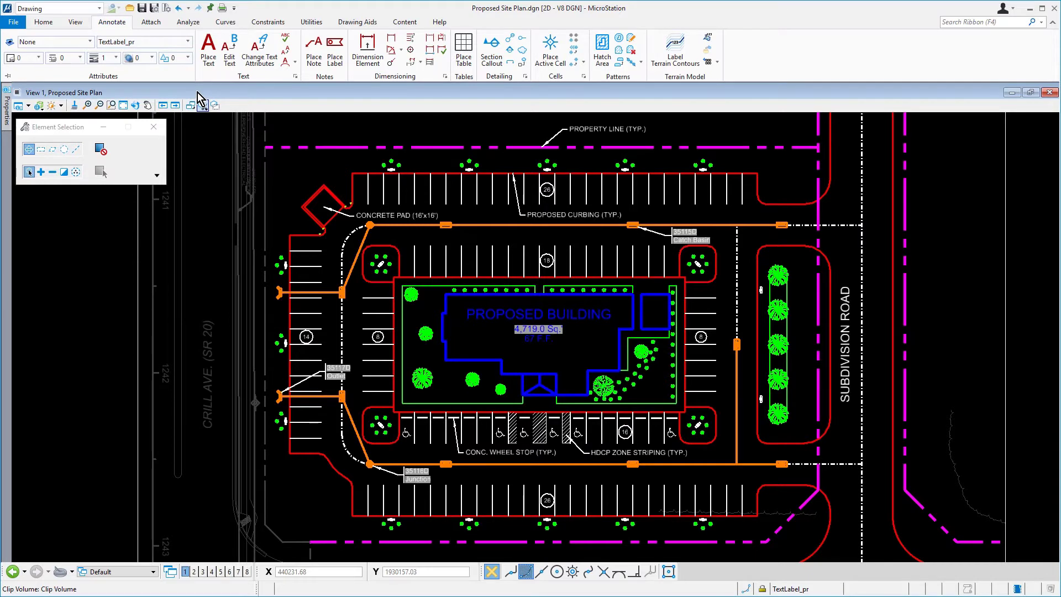
Start Dimension Linear Size in the Civil Site Labels style and expand its options
{"action": "left_click", "coordinate": [391, 38]}
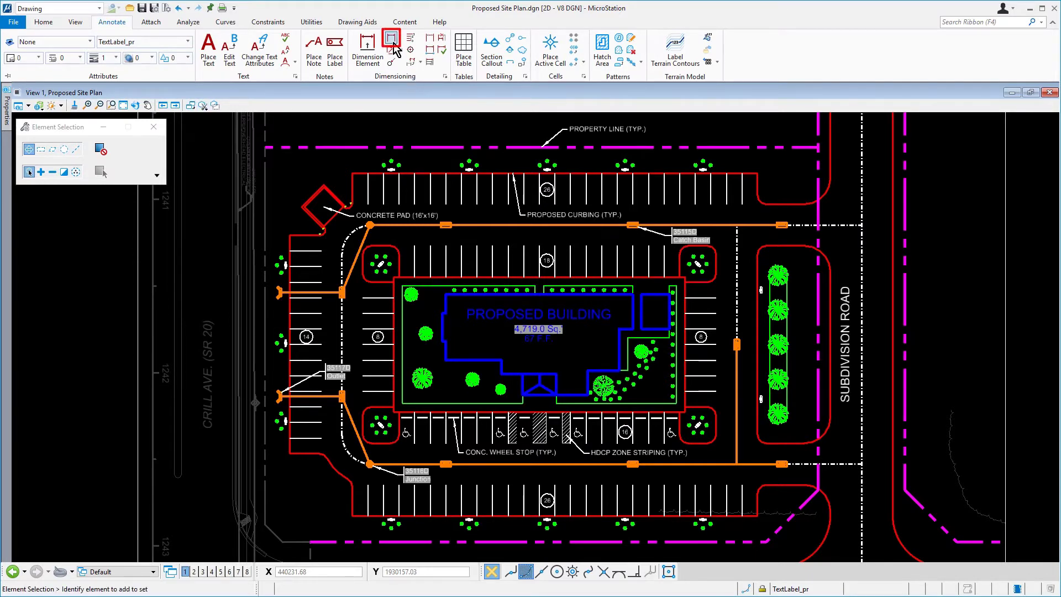
{"action": "left_click", "coordinate": [391, 39]}
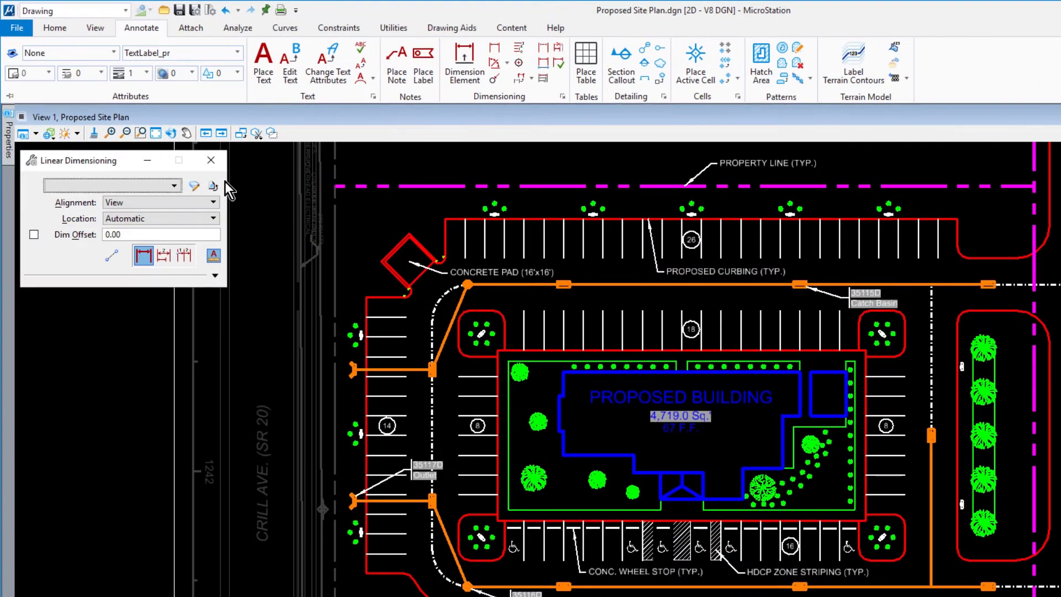
{"action": "left_click", "coordinate": [172, 185]}
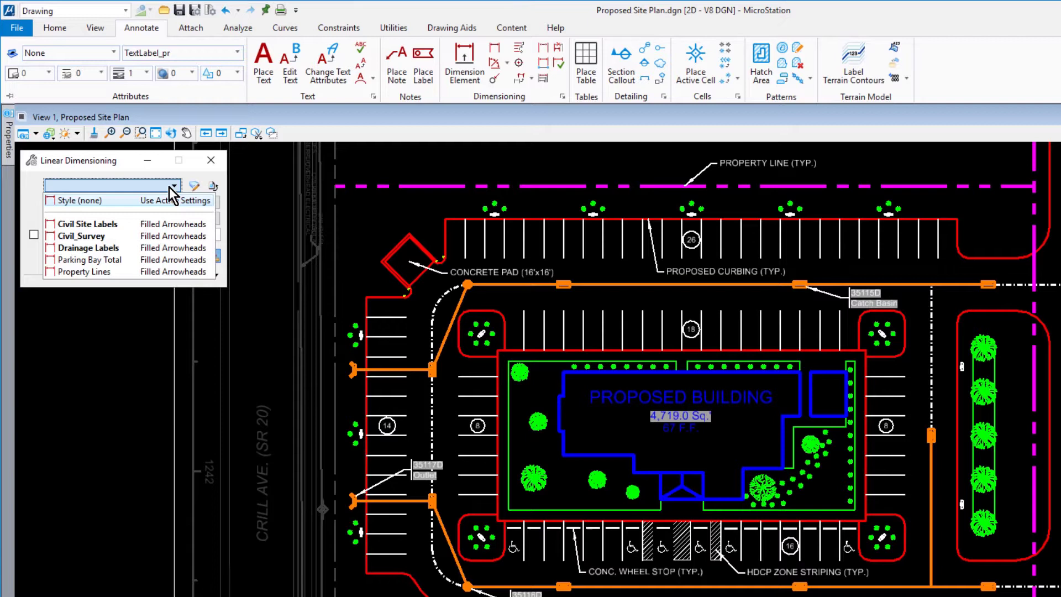
{"action": "left_click", "coordinate": [85, 224]}
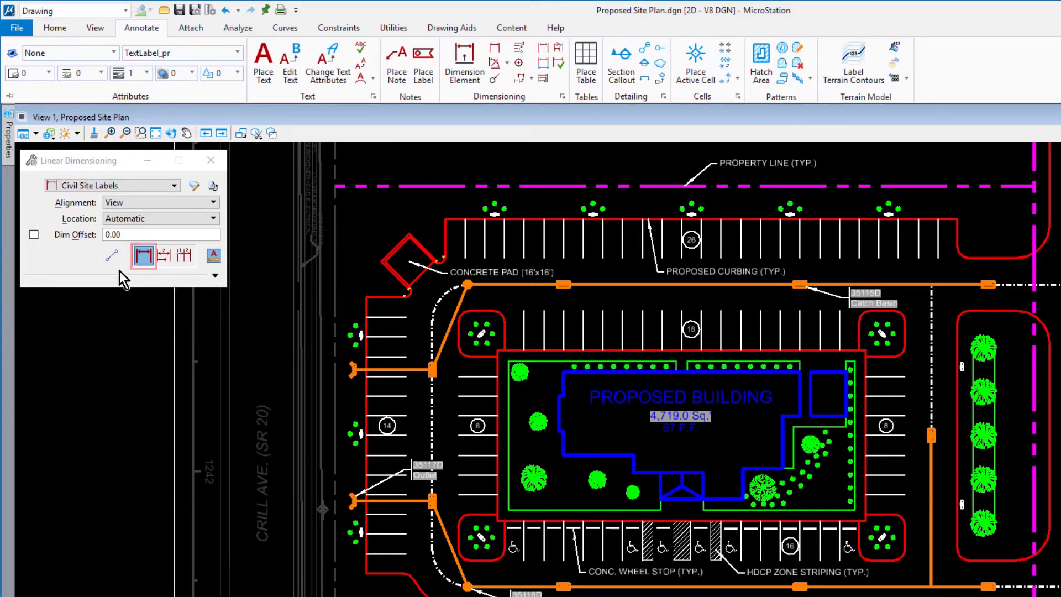
{"action": "mouse_move", "coordinate": [176, 285]}
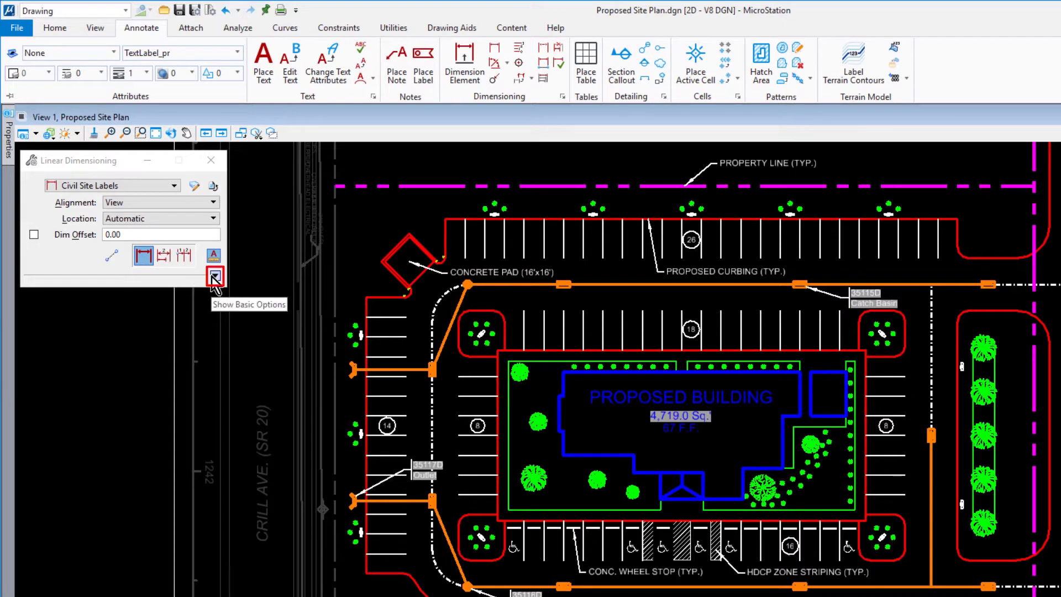
{"action": "left_click", "coordinate": [216, 277]}
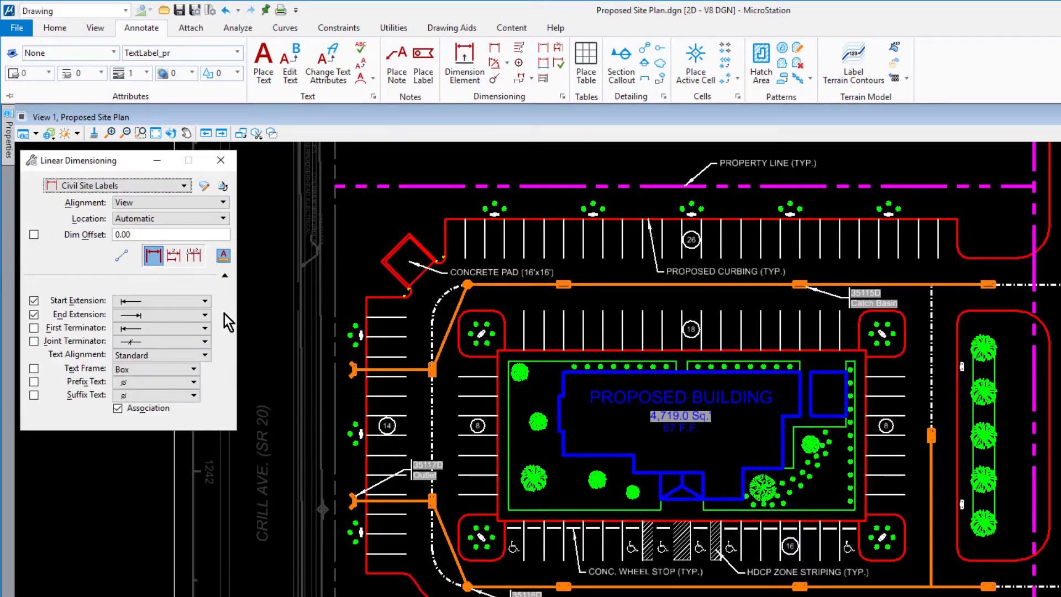
{"action": "mouse_move", "coordinate": [118, 408]}
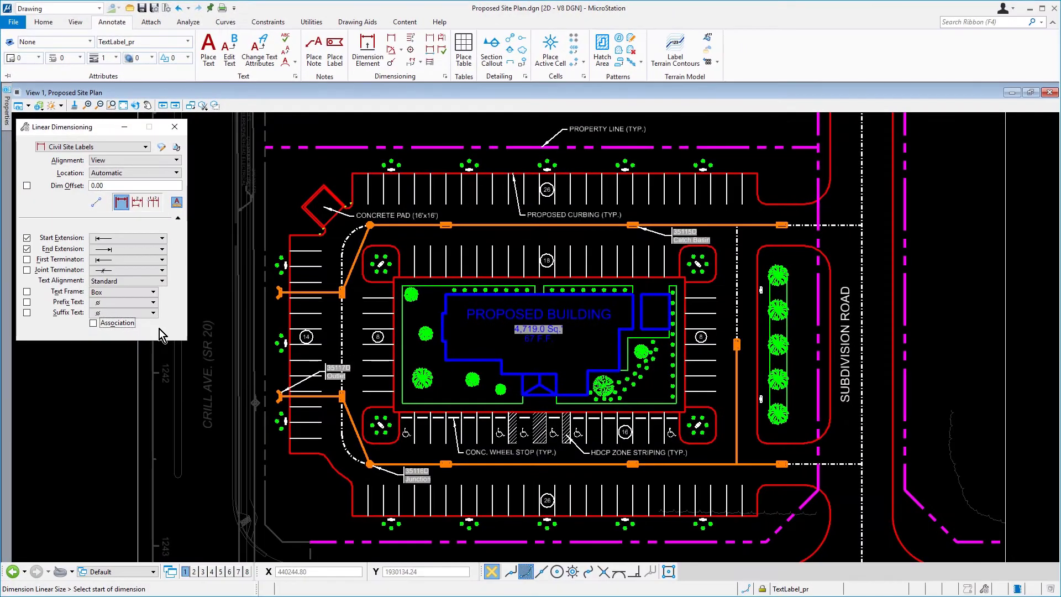
{"action": "mouse_move", "coordinate": [245, 340]}
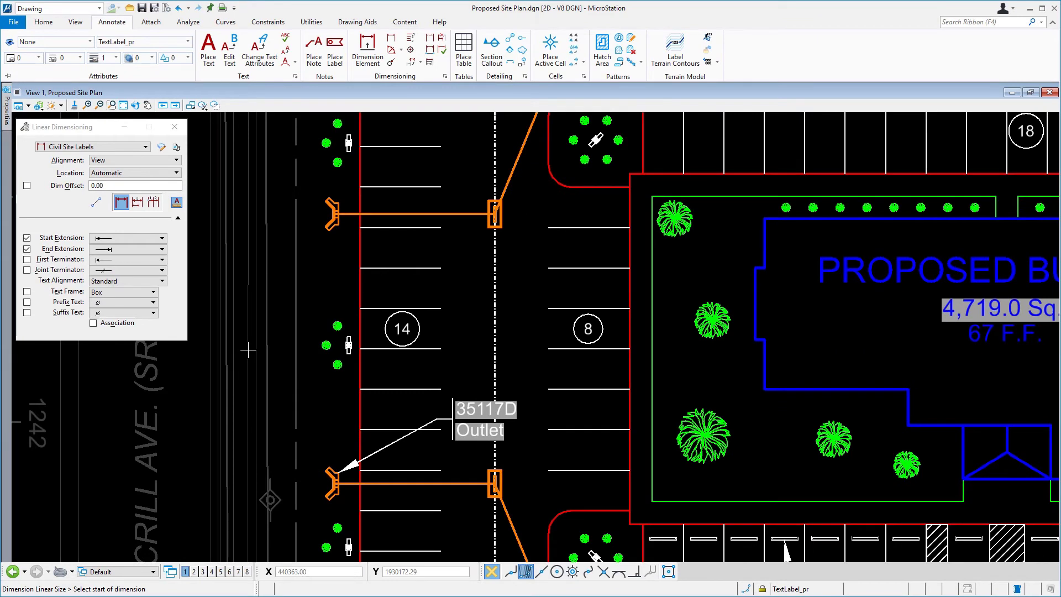
{"action": "mouse_move", "coordinate": [418, 366]}
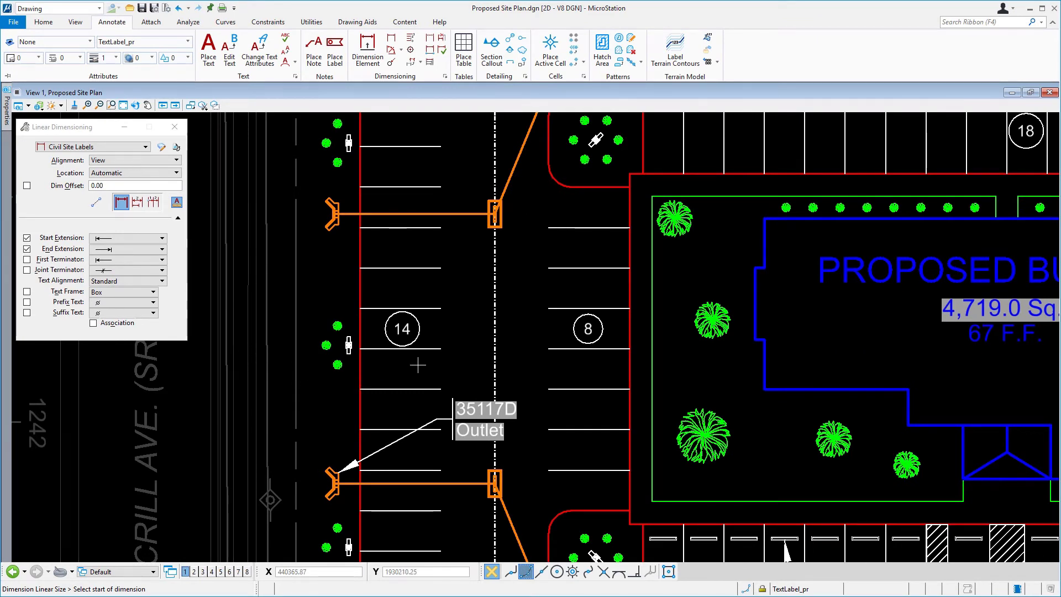
{"action": "mouse_move", "coordinate": [364, 349]}
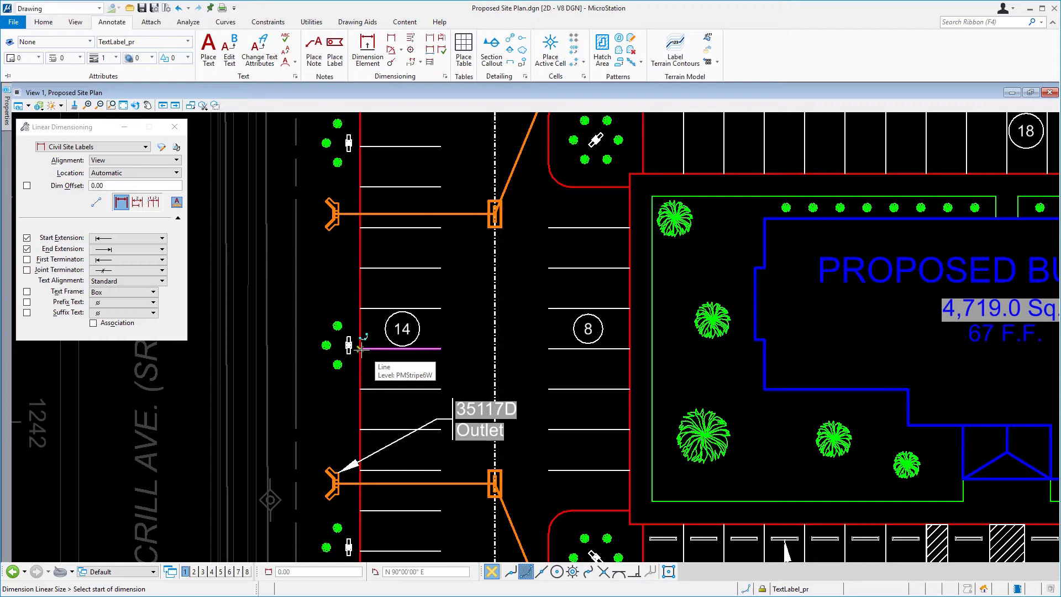
Place an 18' linear dimension across a stall stripe in the left parking row
{"action": "left_click", "coordinate": [350, 347]}
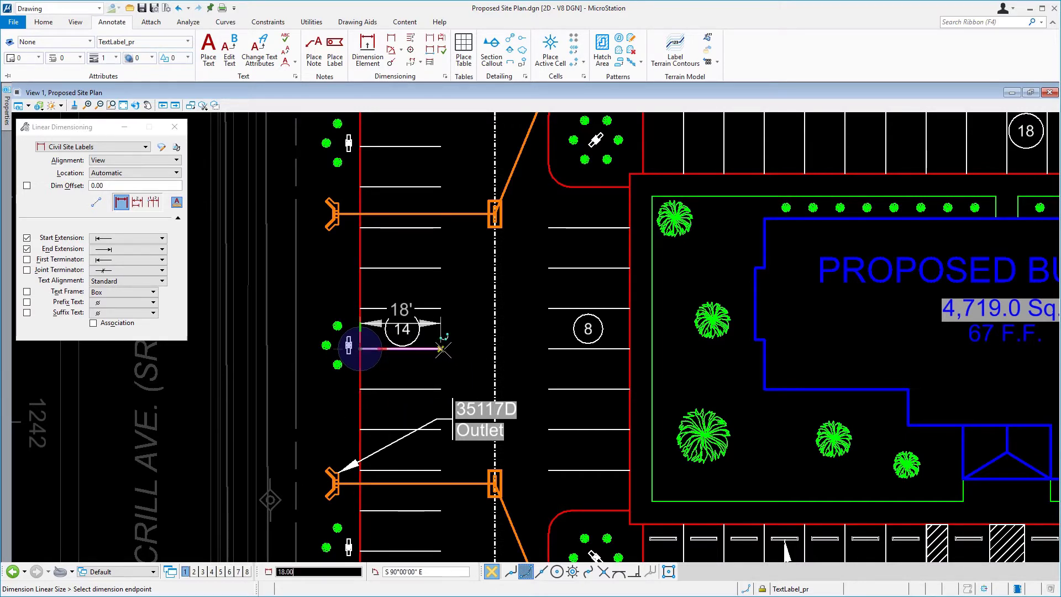
{"action": "left_click", "coordinate": [440, 349]}
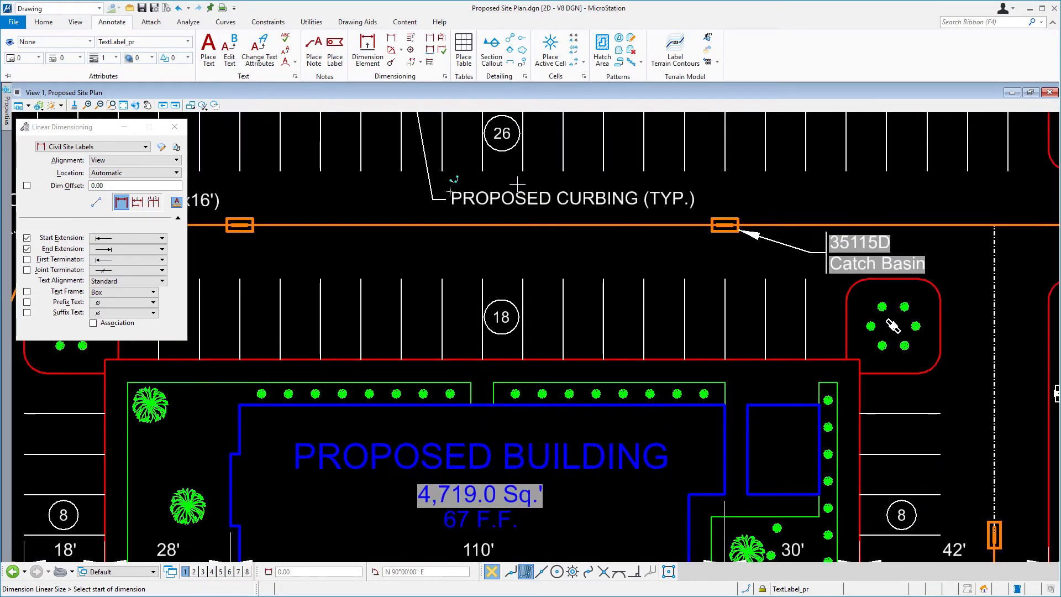
Place the 9' stall-width dimension between two stall stripes near bay 18
{"action": "scroll", "scroll_direction": "down", "scroll_amount": 3}
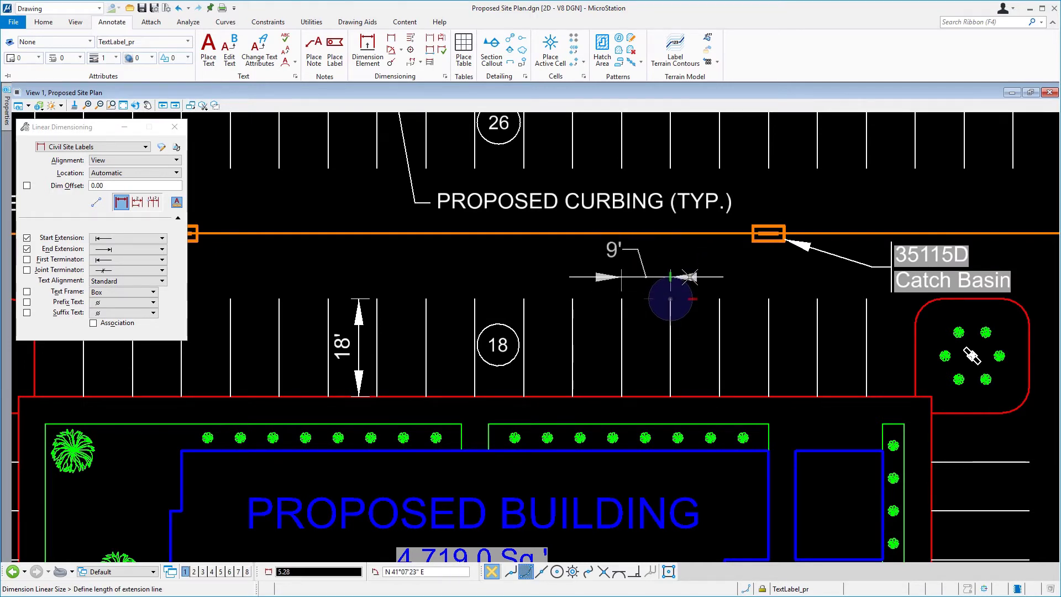
{"action": "left_click", "coordinate": [711, 277]}
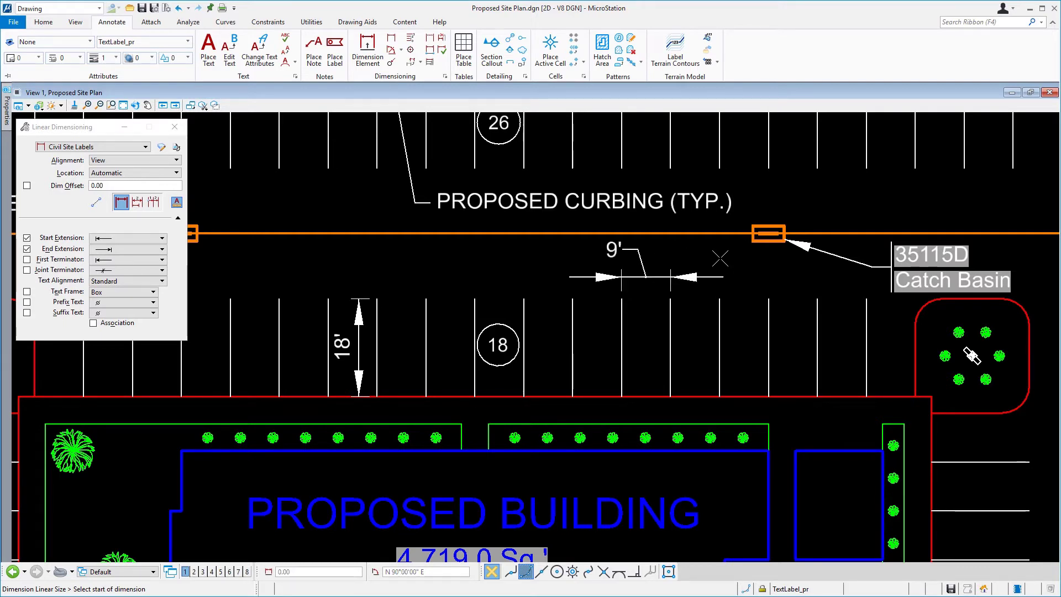
{"action": "mouse_move", "coordinate": [720, 259]}
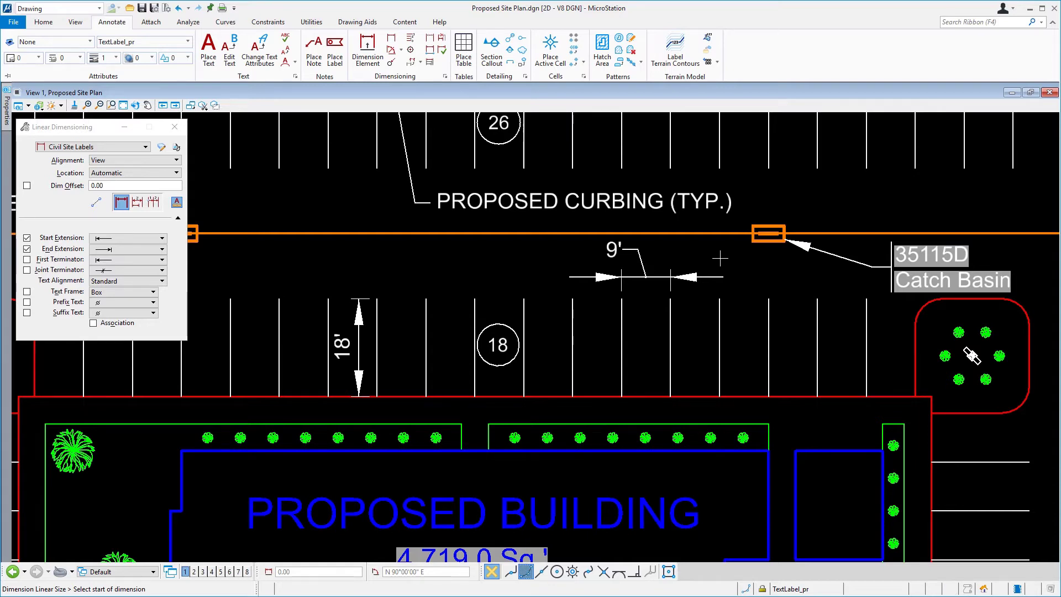
Filter levels by PROP and make PropertyLine_Anno the active level
{"action": "left_click", "coordinate": [187, 42]}
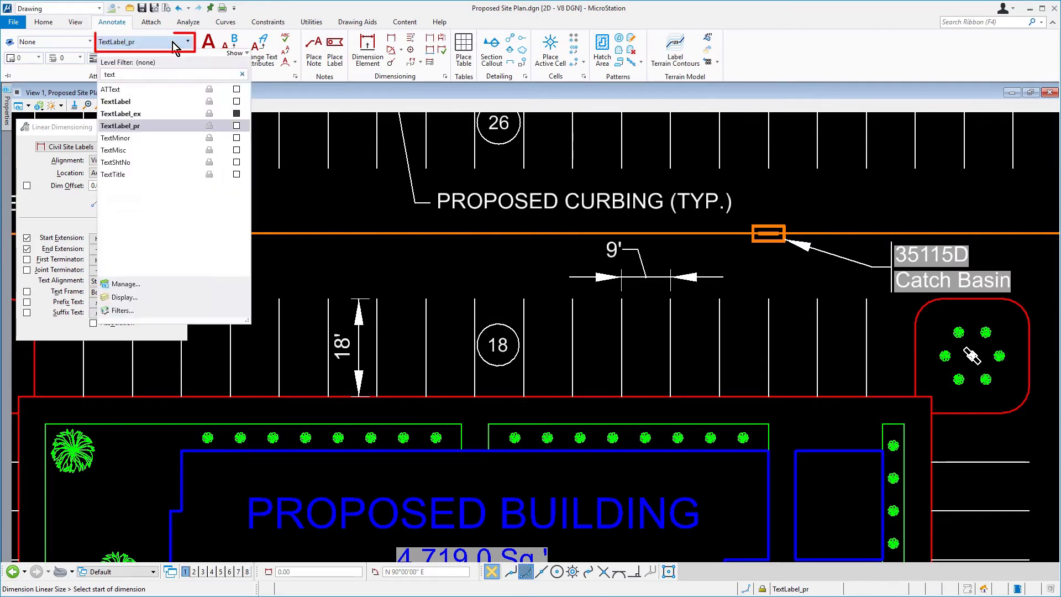
{"action": "left_click", "coordinate": [241, 74]}
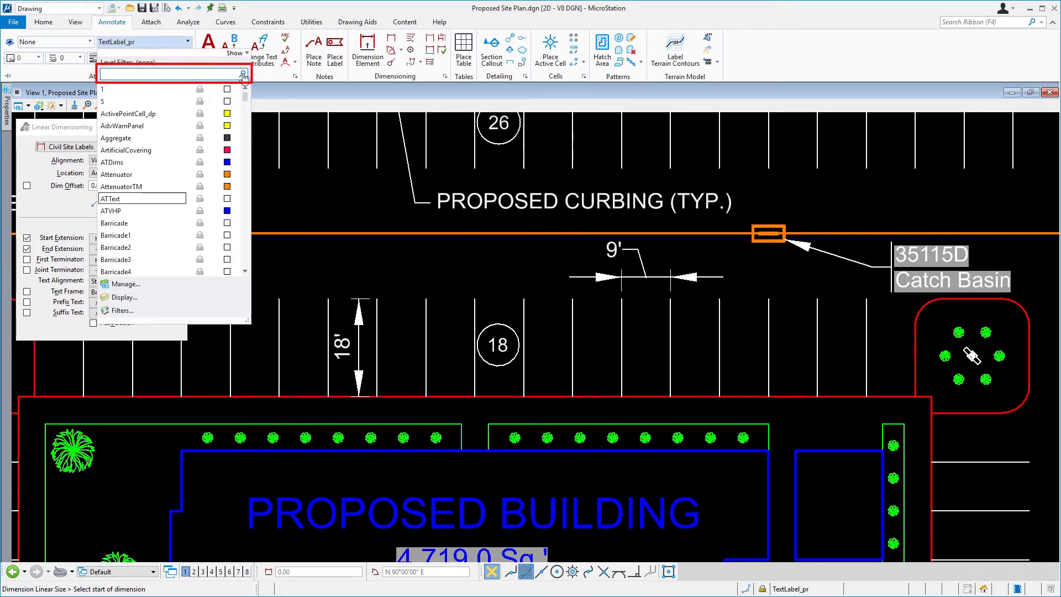
{"action": "type", "text": "PROP"}
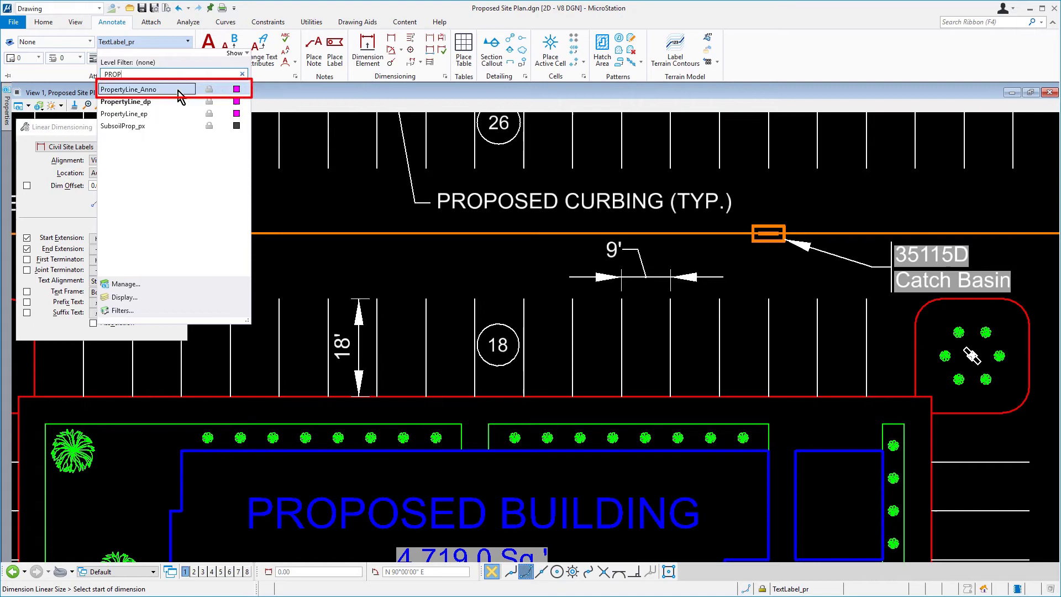
{"action": "left_click", "coordinate": [132, 88]}
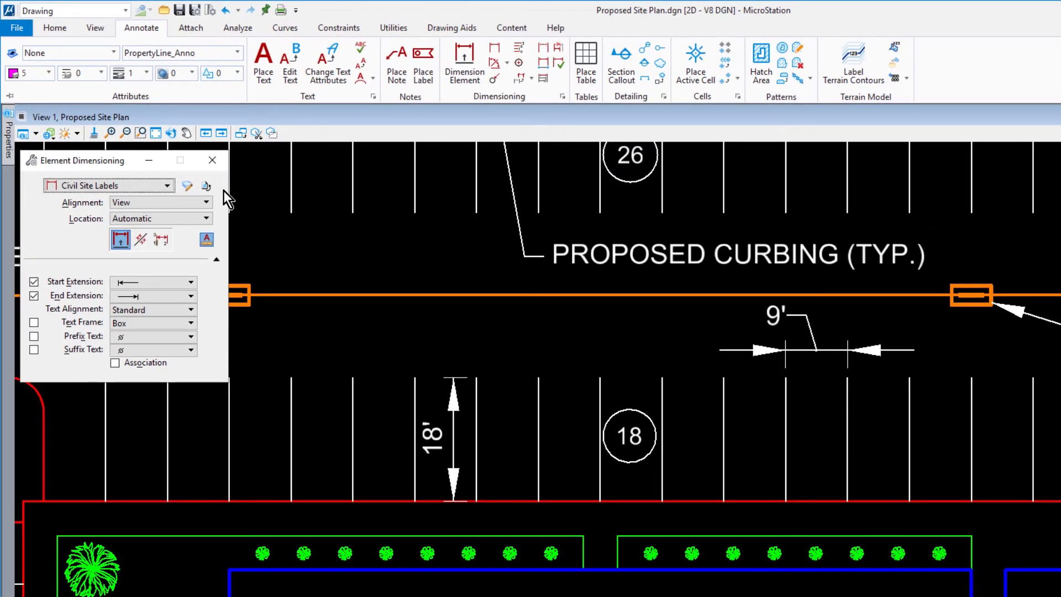
Use the Property Lines style in Label Line mode, Angle Below, with Association on
{"action": "left_click", "coordinate": [166, 186]}
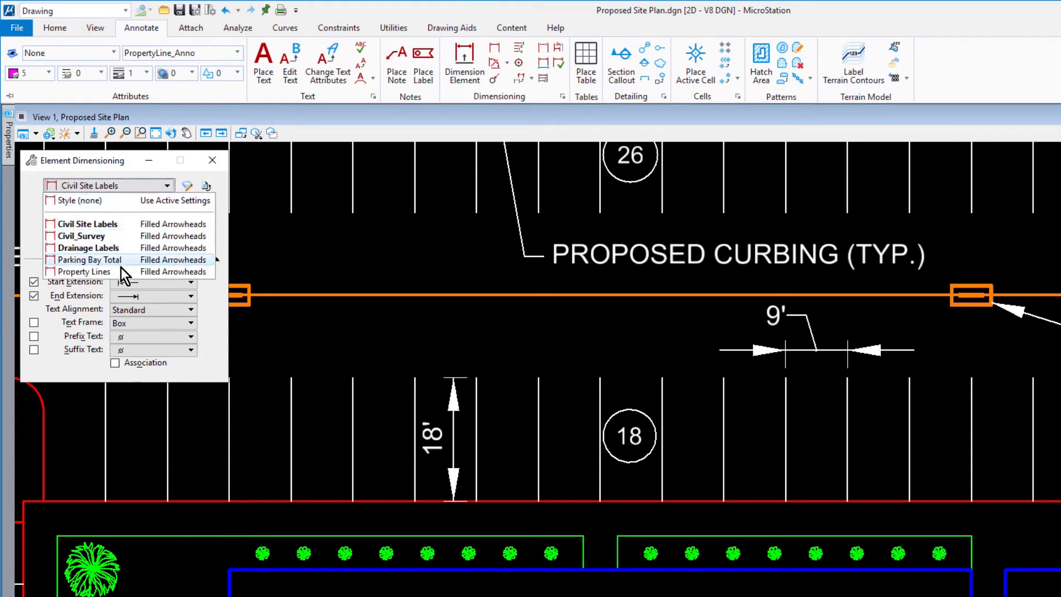
{"action": "left_click", "coordinate": [84, 272]}
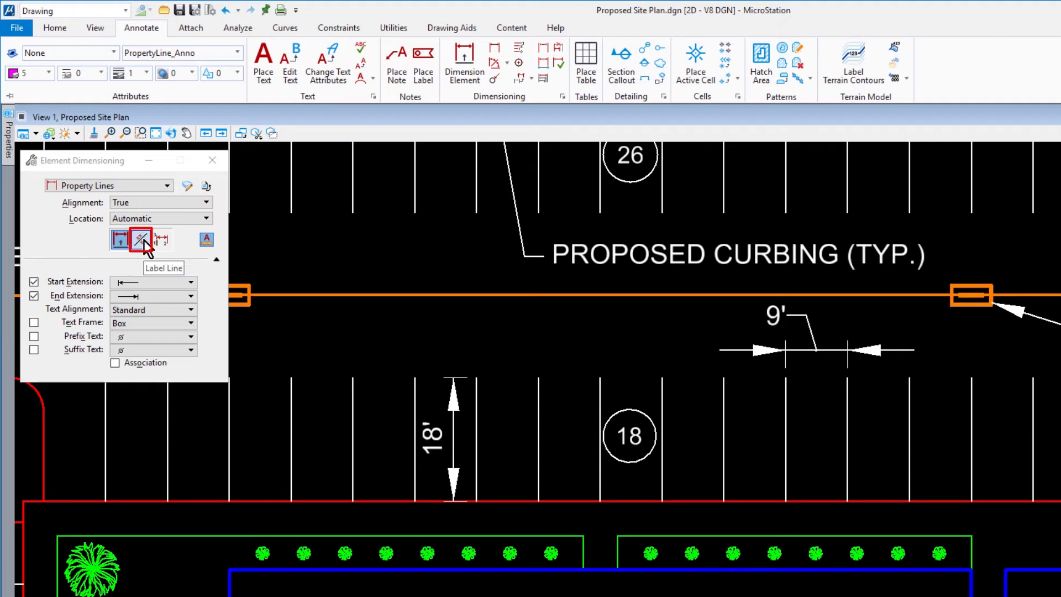
{"action": "left_click", "coordinate": [139, 241]}
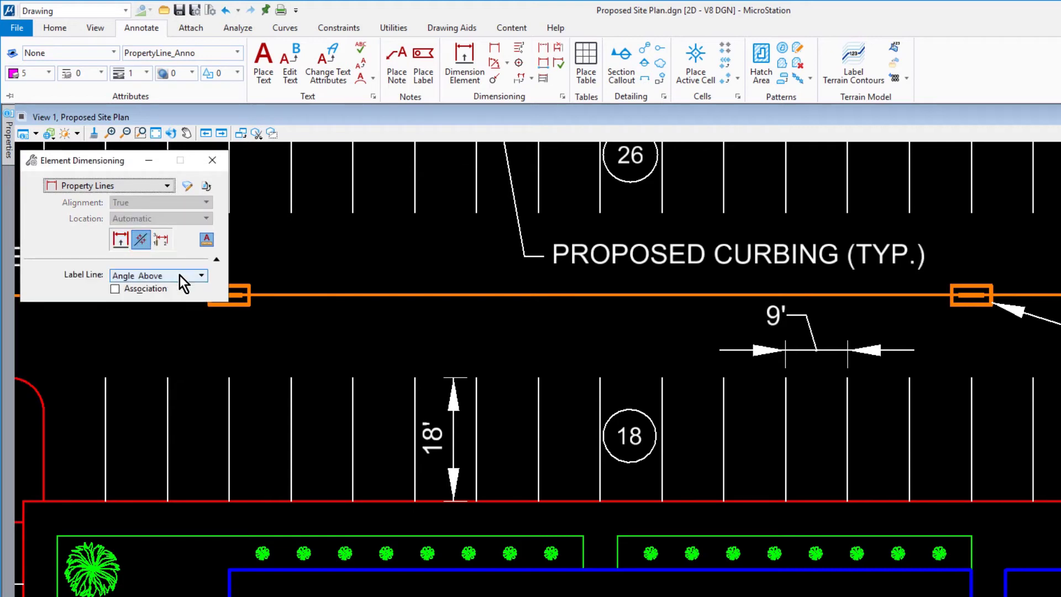
{"action": "left_click", "coordinate": [201, 275]}
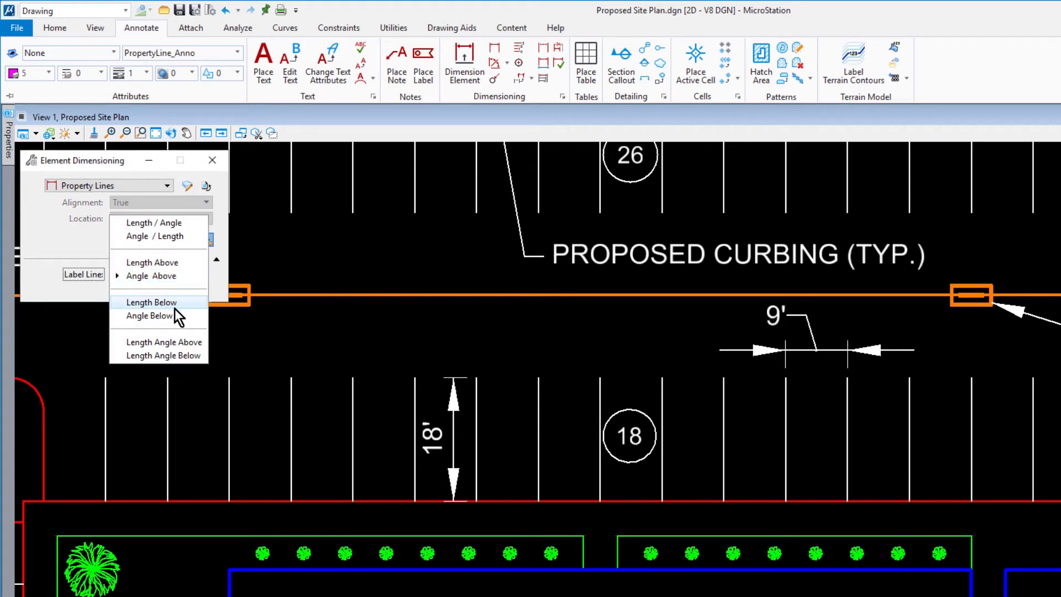
{"action": "left_click", "coordinate": [151, 302]}
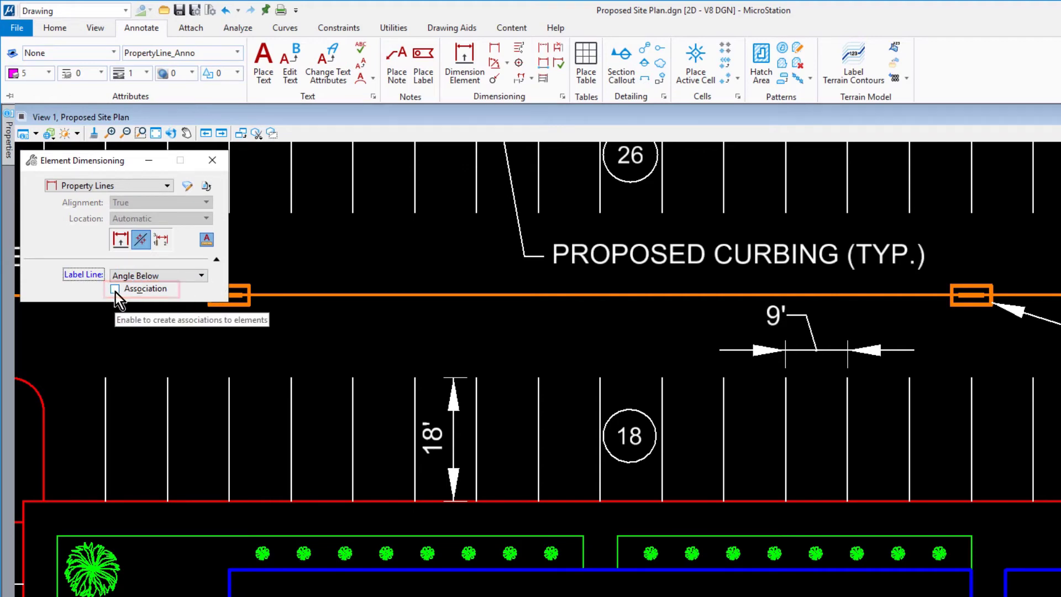
{"action": "left_click", "coordinate": [115, 289]}
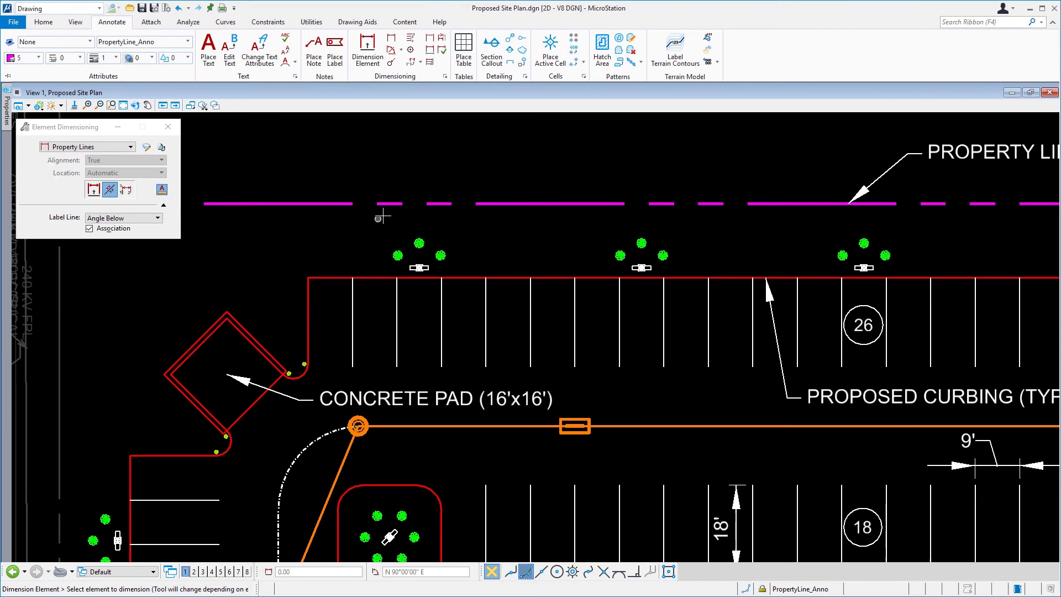
Click the dashed magenta property line to place its S0°52'30"E bearing label
{"action": "left_click", "coordinate": [390, 203]}
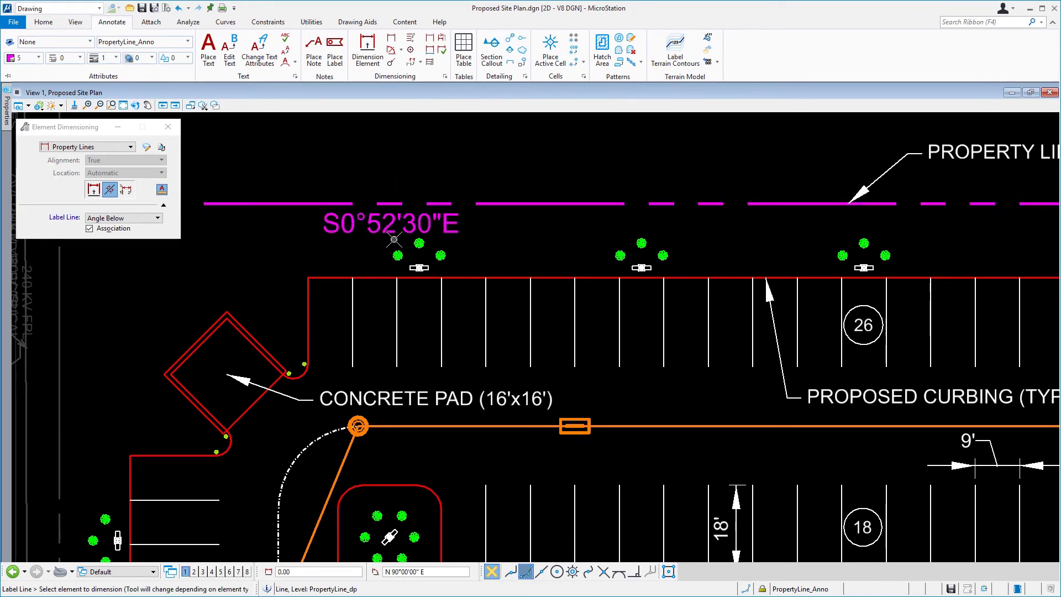
{"action": "mouse_move", "coordinate": [325, 280]}
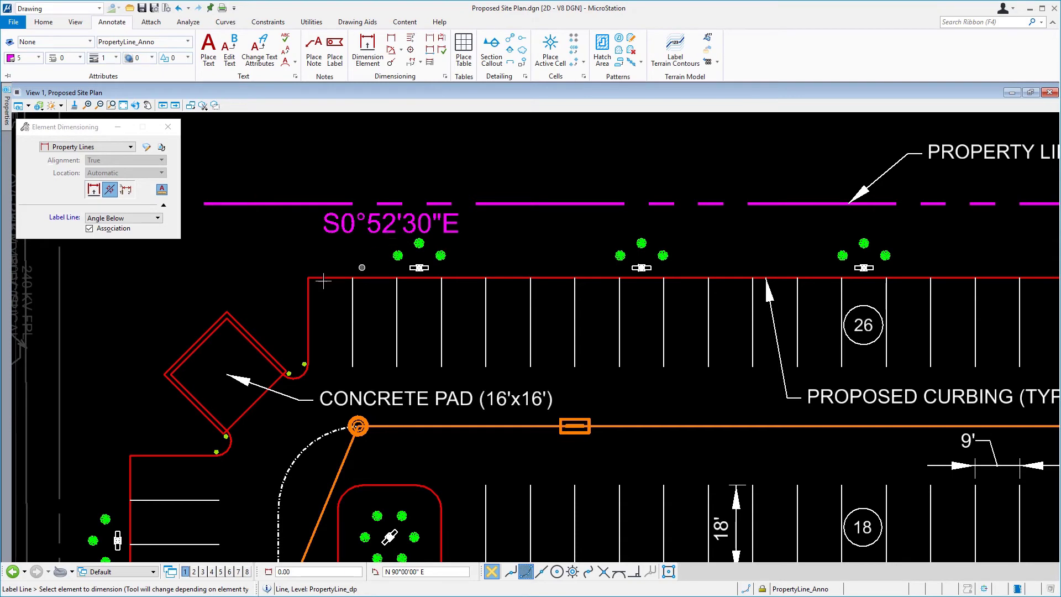
Switch Label Line to Length Below and label the property line 319.28'
{"action": "left_click", "coordinate": [123, 217]}
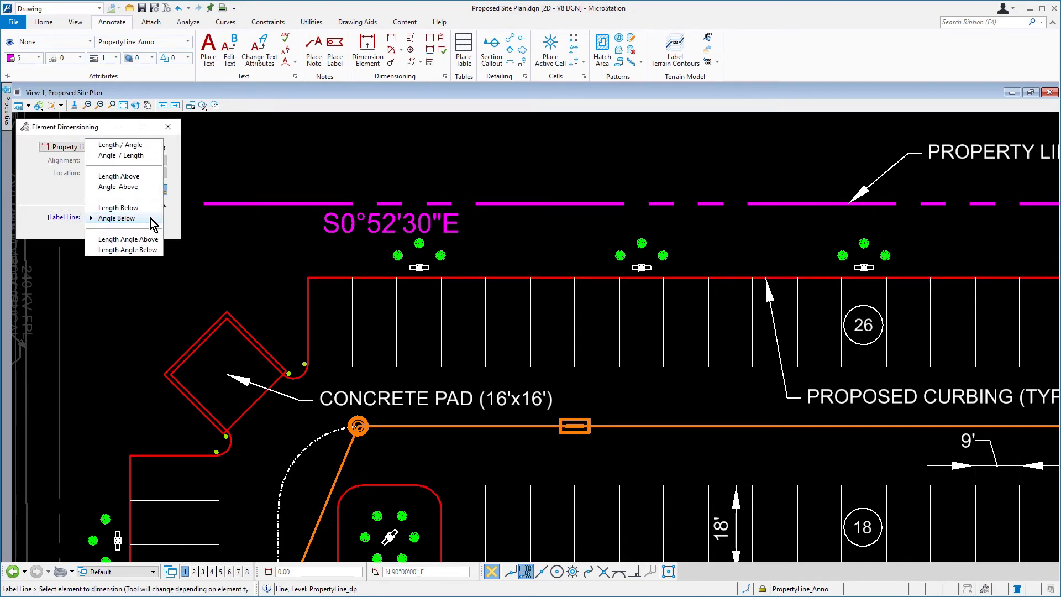
{"action": "mouse_move", "coordinate": [124, 208]}
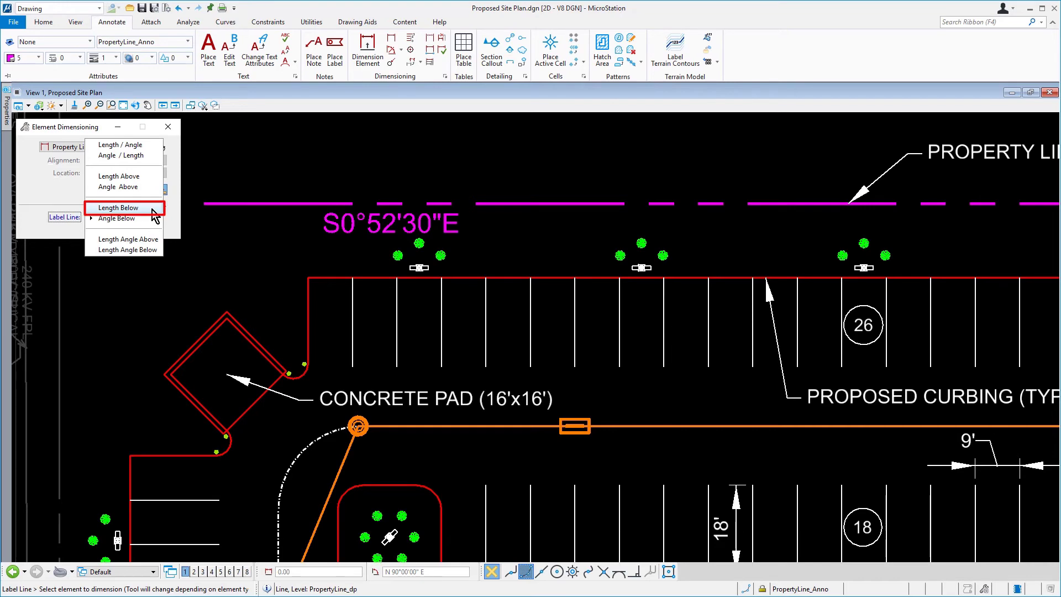
{"action": "left_click", "coordinate": [120, 208]}
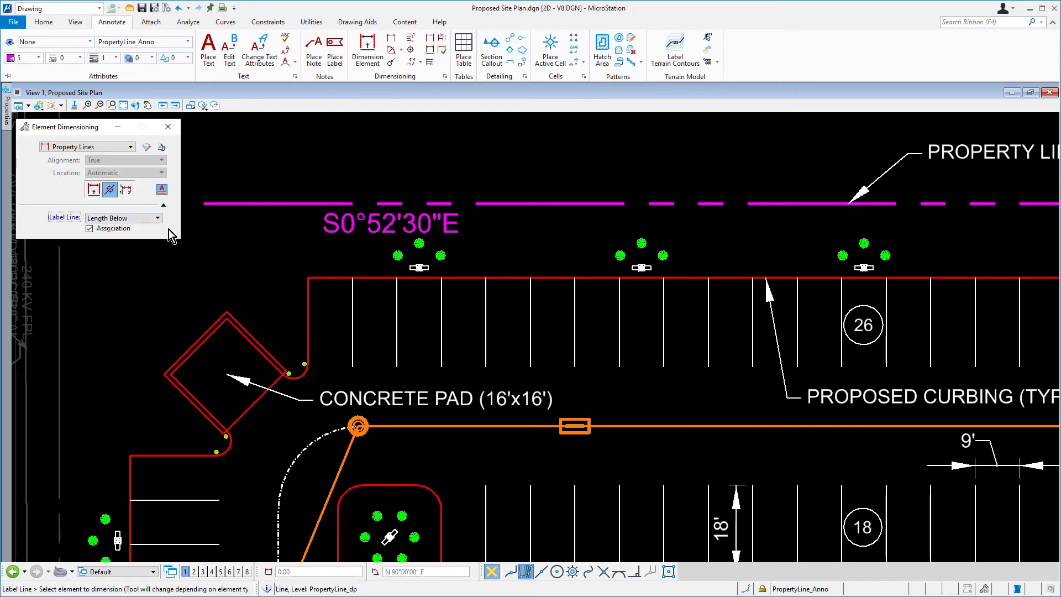
{"action": "mouse_move", "coordinate": [989, 229]}
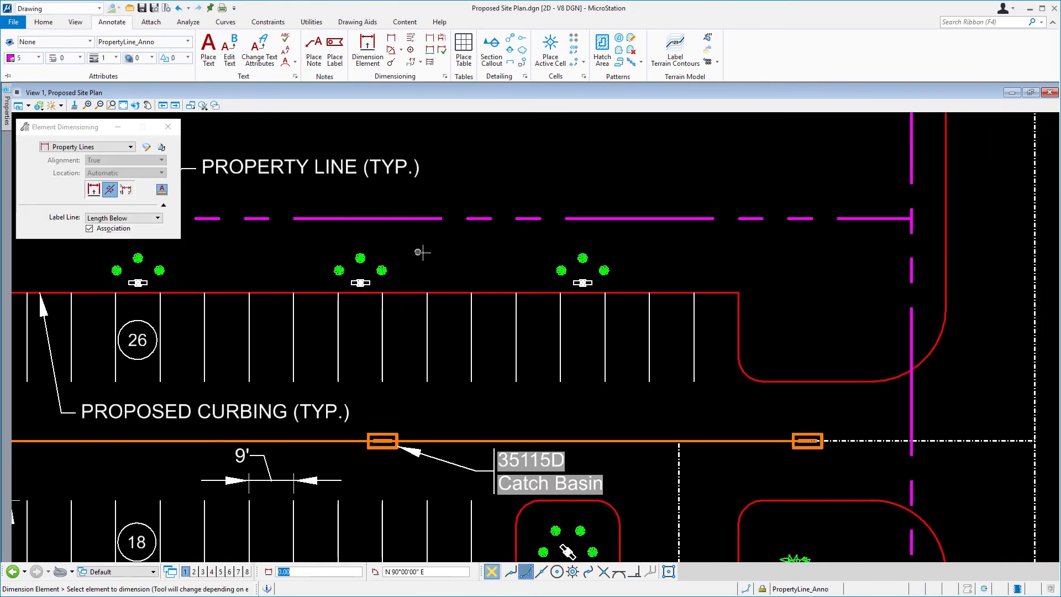
{"action": "left_click", "coordinate": [636, 218]}
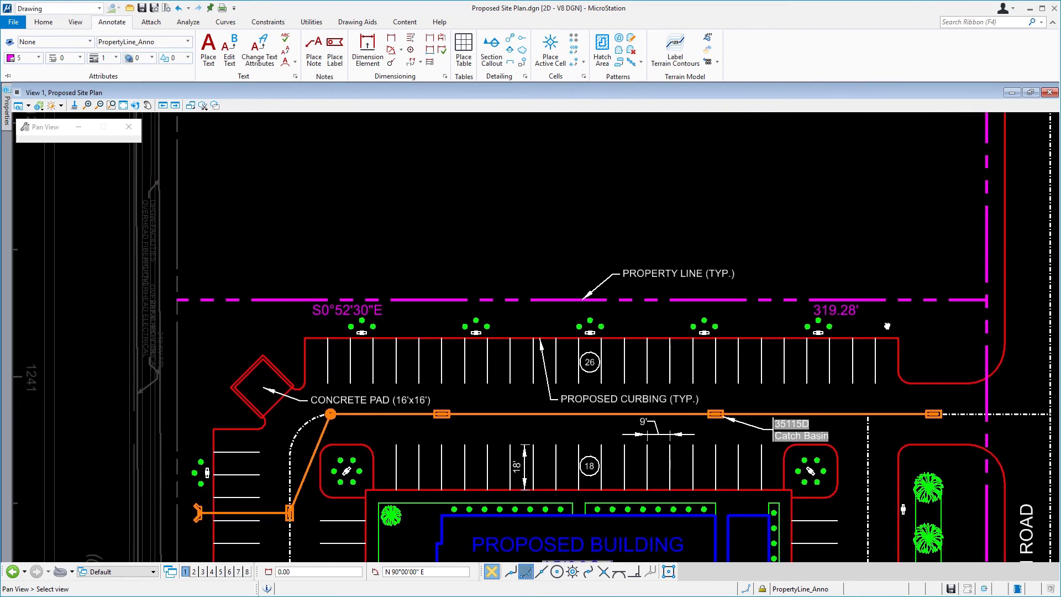
{"action": "left_click", "coordinate": [367, 48]}
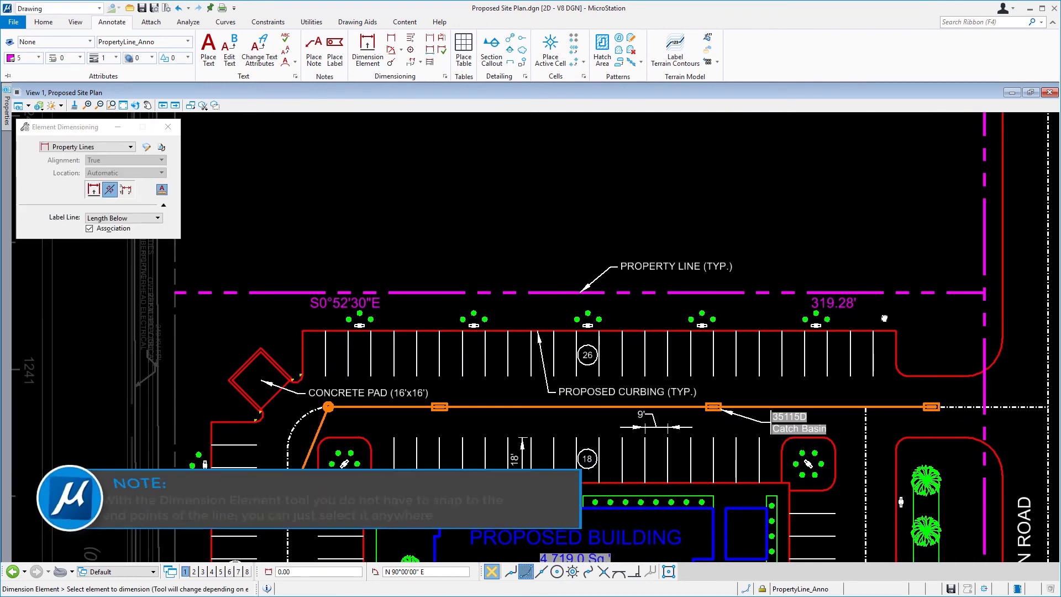